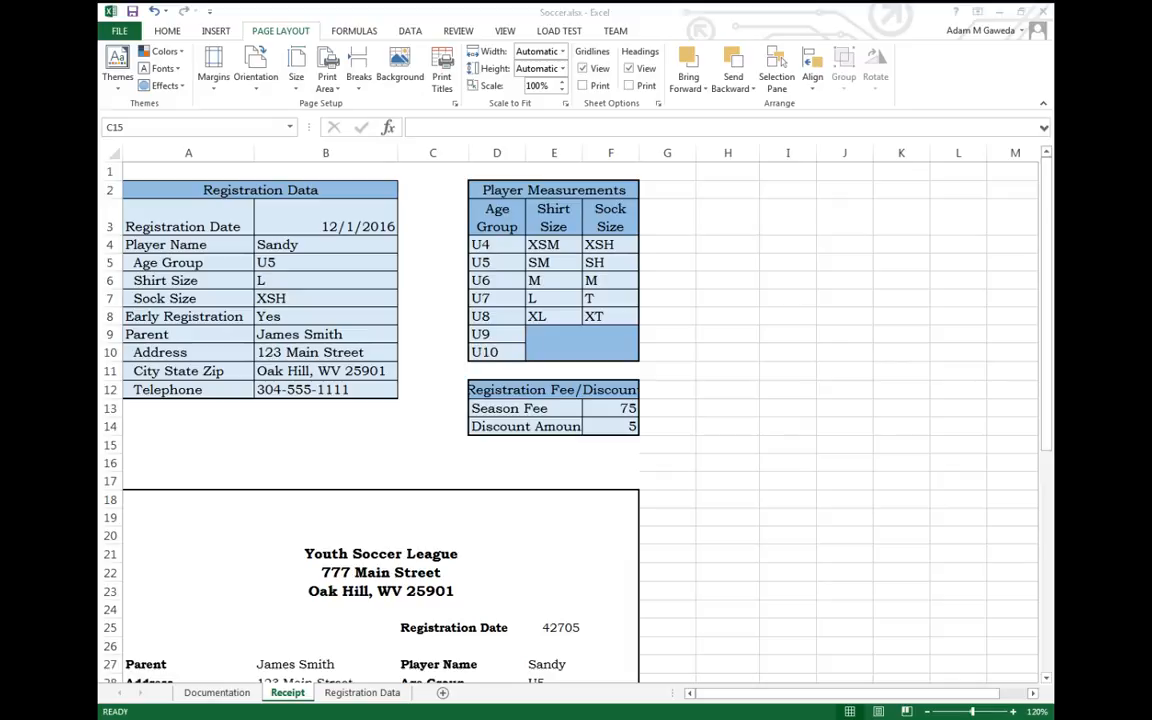
Browse the ribbon through Page Layout and View, ending on the TEAM work-item tools
click(432, 444)
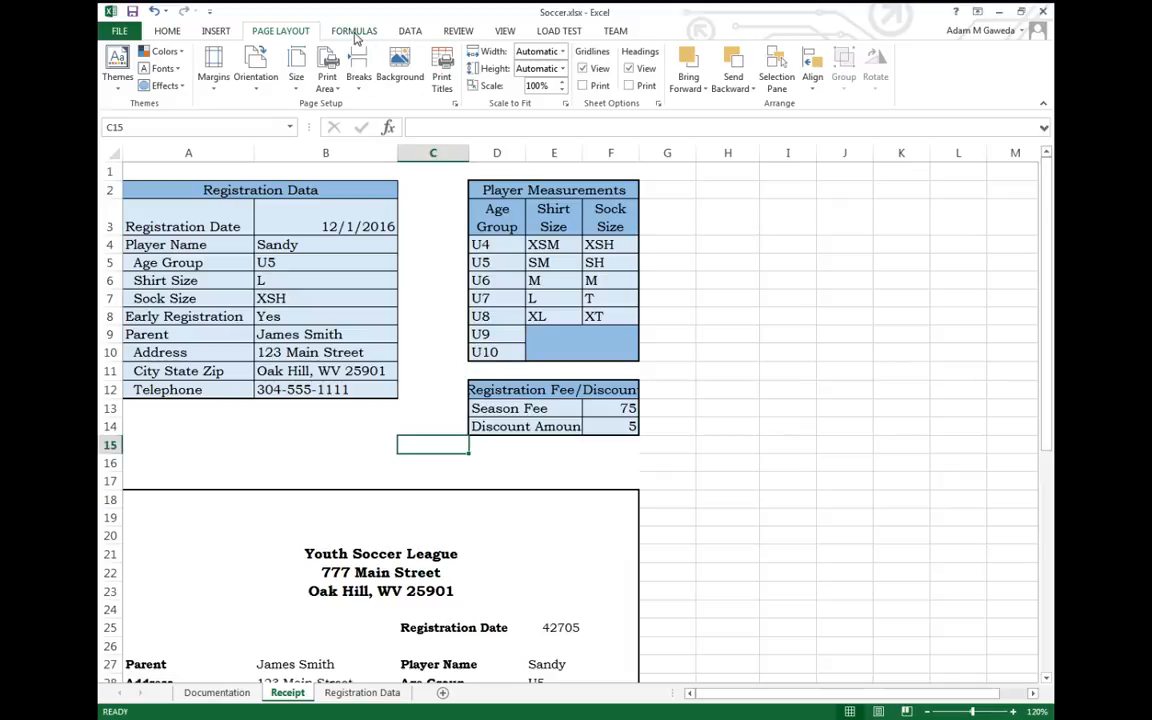
click(504, 30)
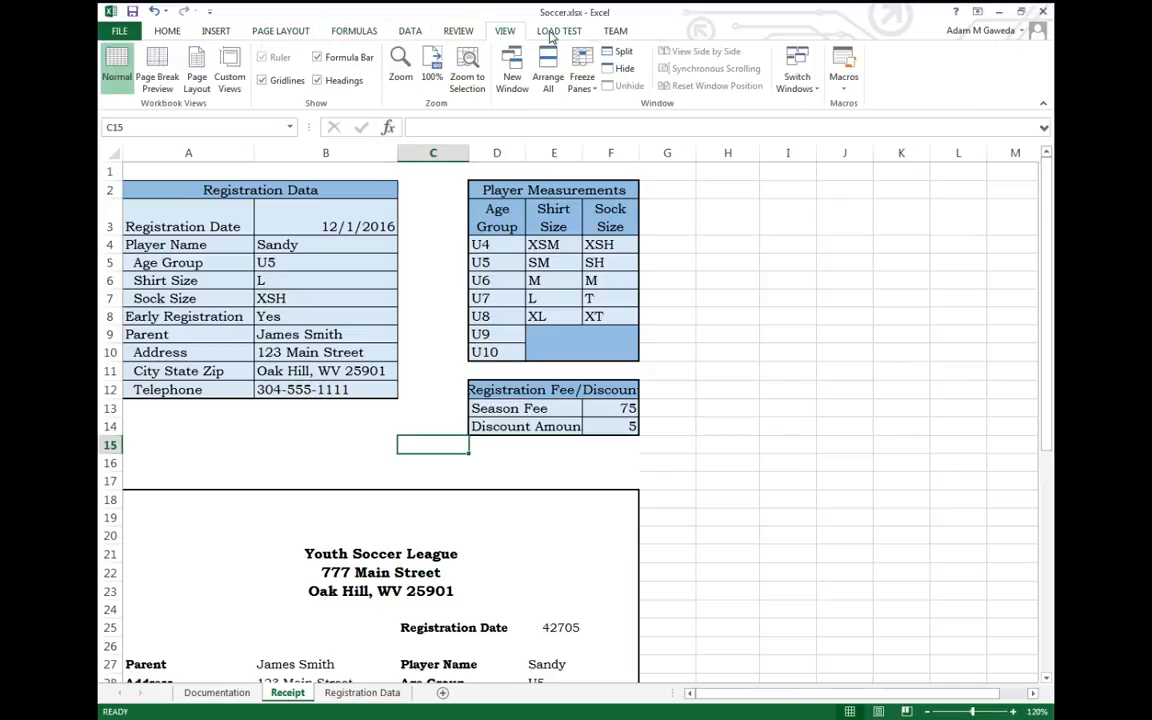
click(614, 30)
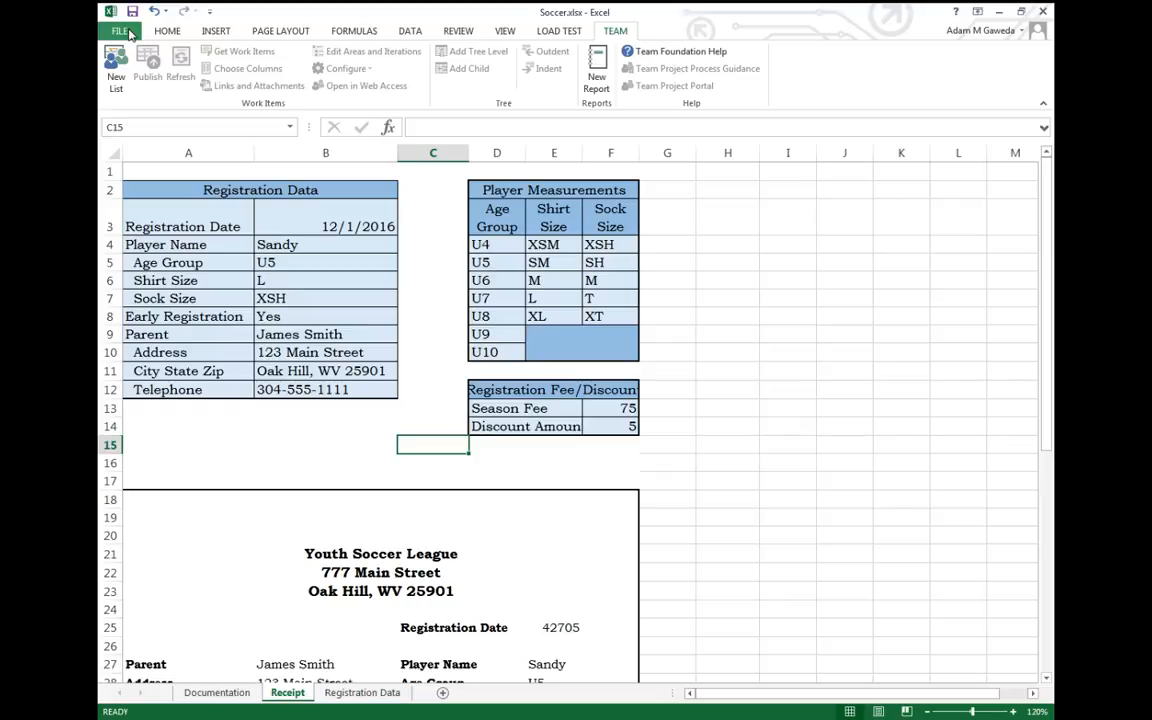
click(120, 30)
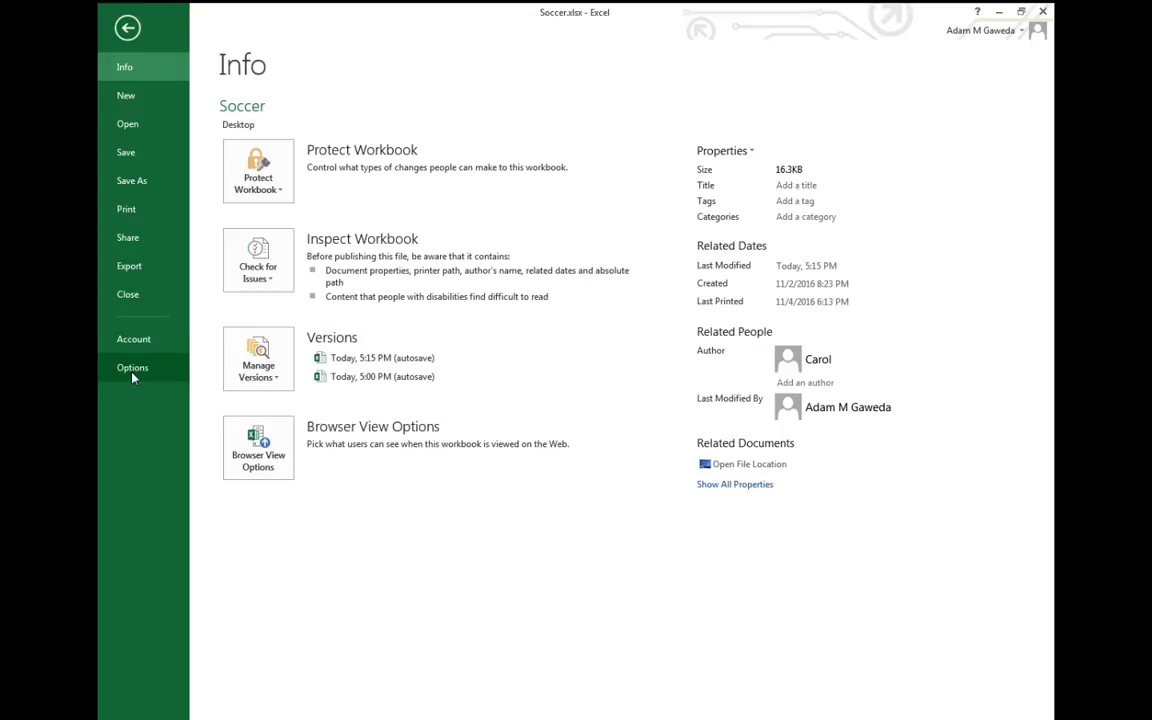
click(132, 368)
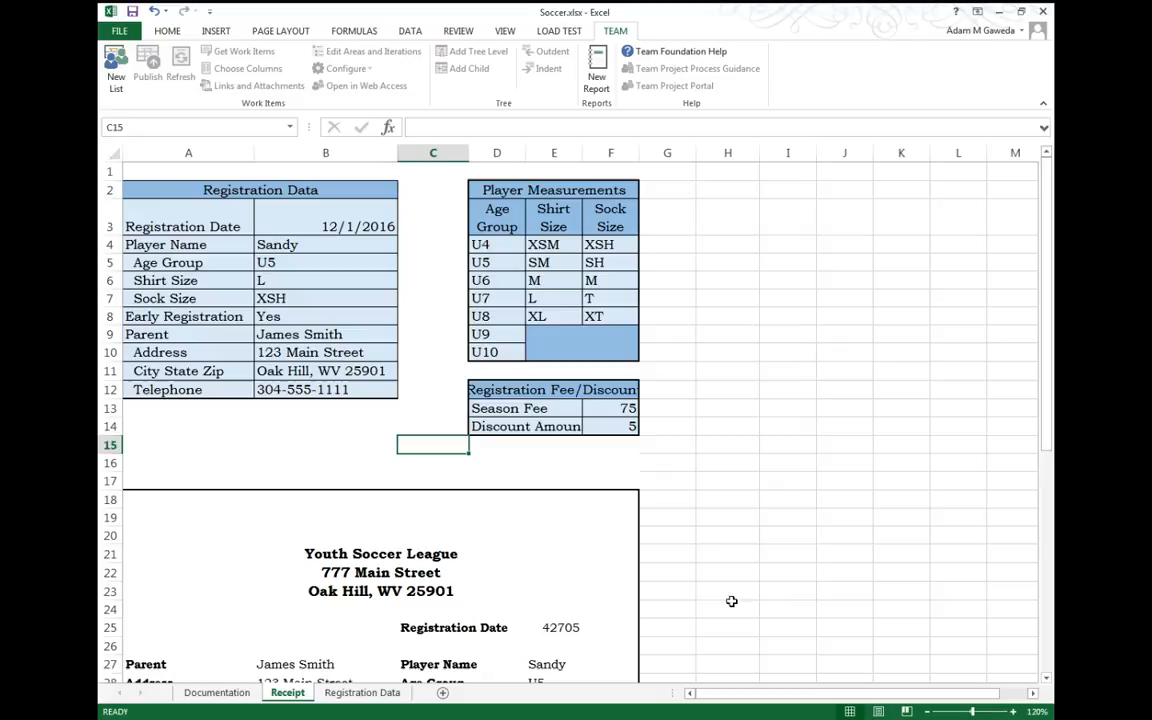
mouse_move(656, 30)
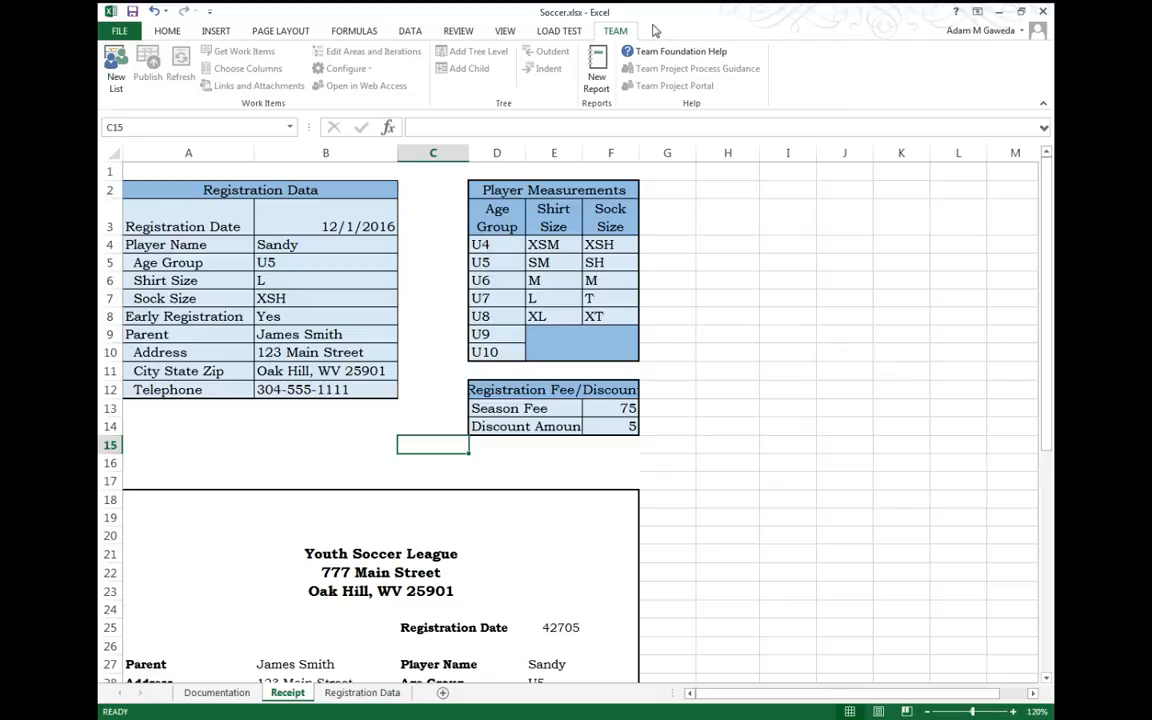
Reach the Customize Ribbon settings via File > Options
click(120, 32)
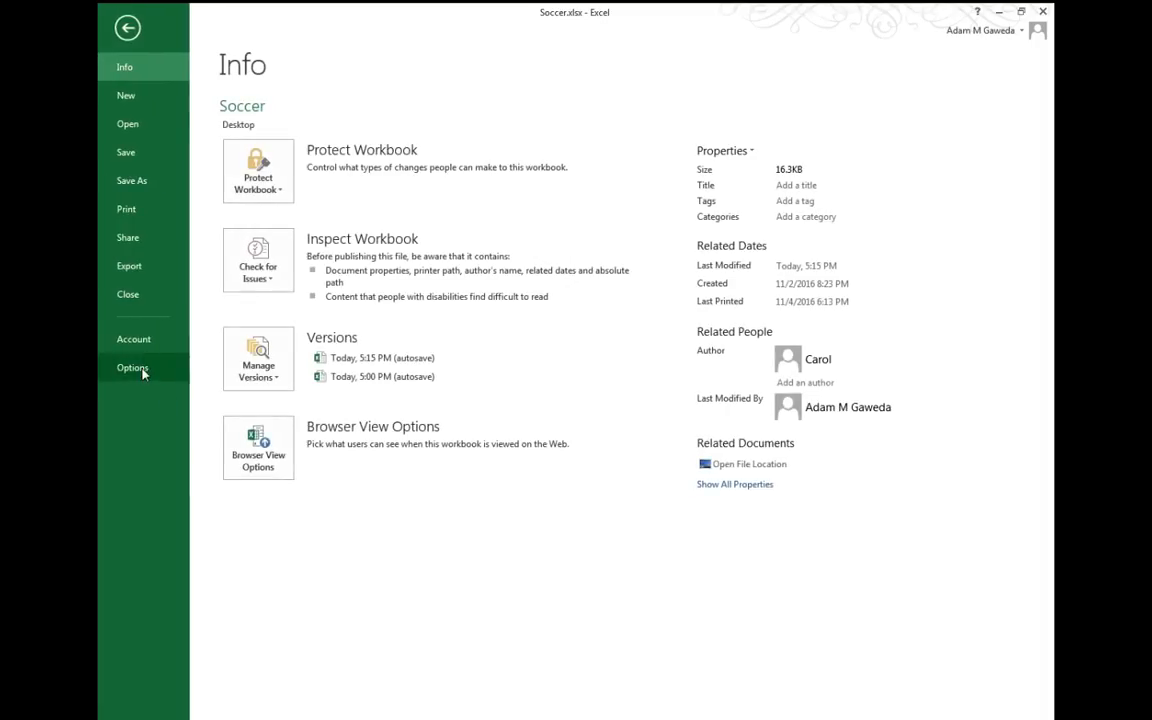
click(132, 368)
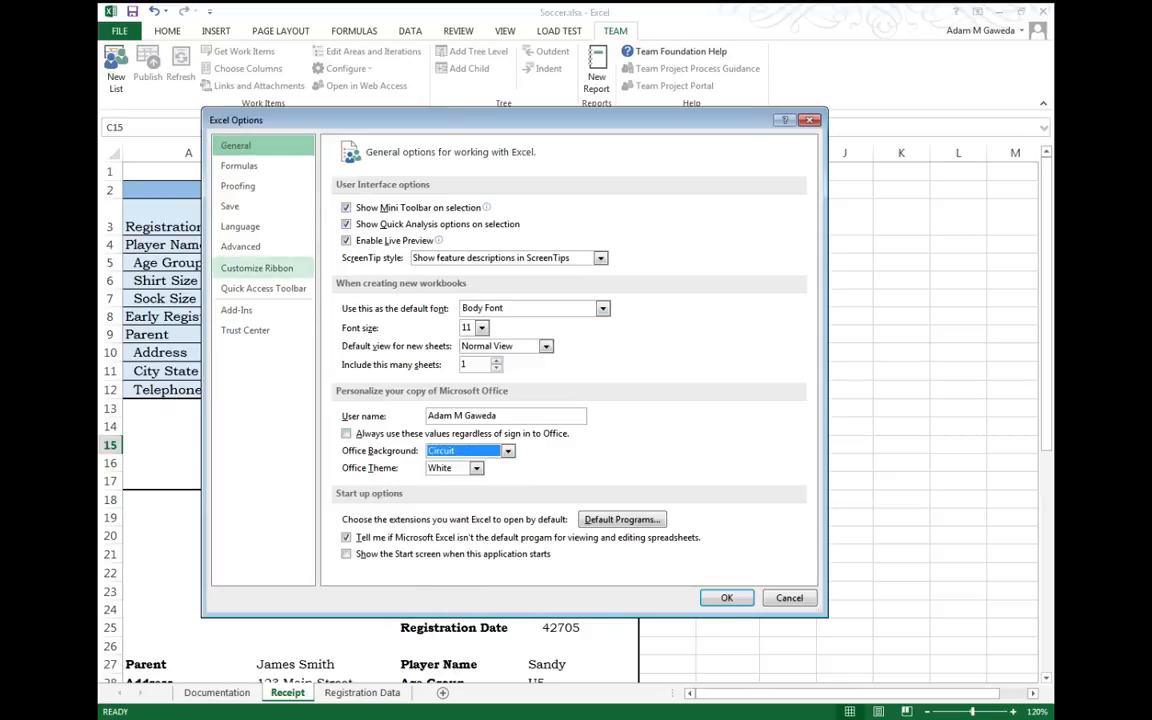
click(256, 268)
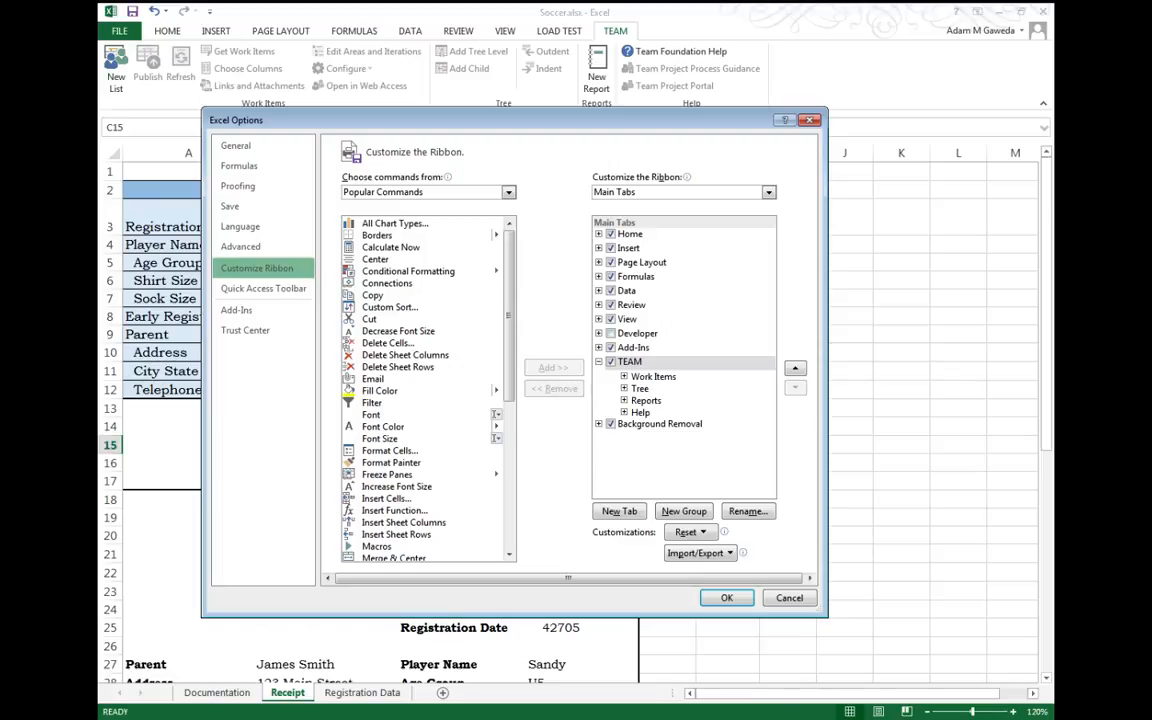
Check Developer in the Main Tabs list and select its entry
click(598, 332)
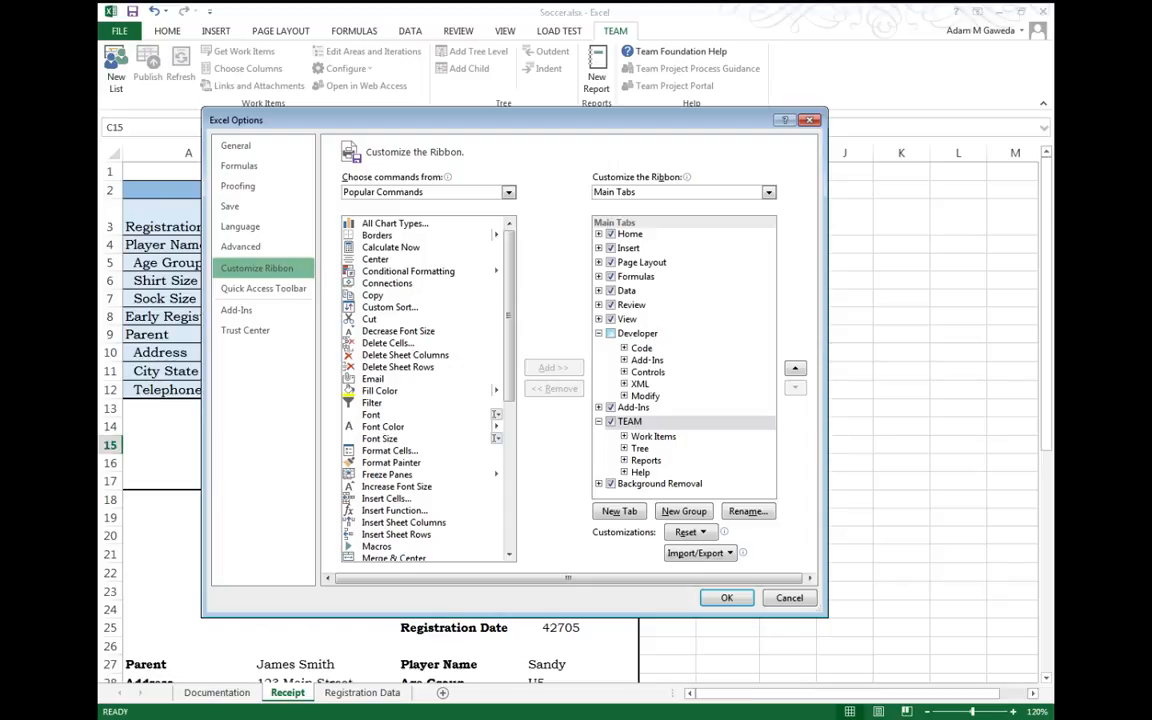
click(638, 332)
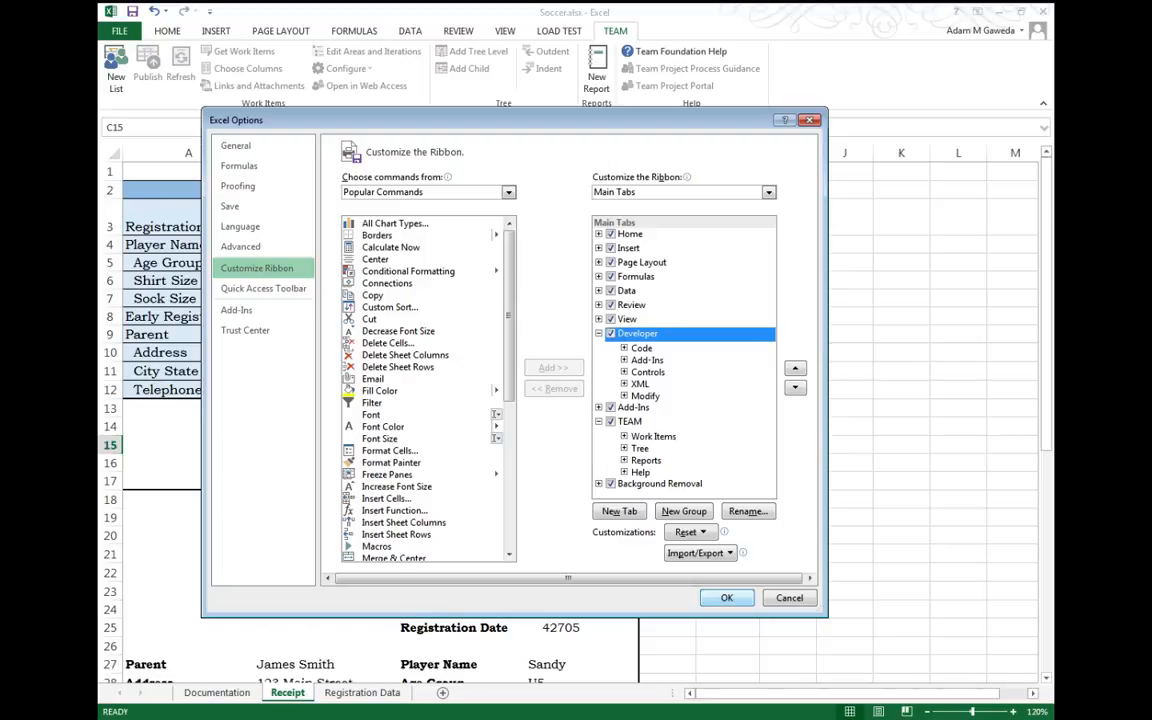
Confirm Excel Options with OK and show the new Developer tab's macro tools
click(728, 596)
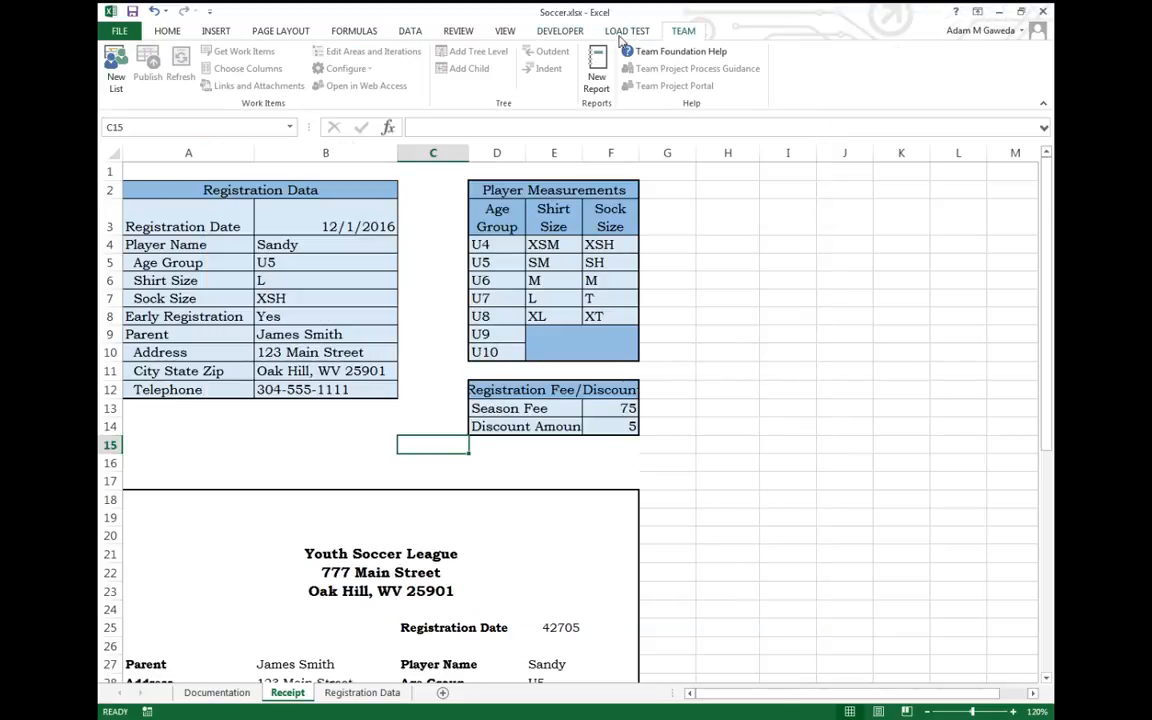
mouse_move(560, 36)
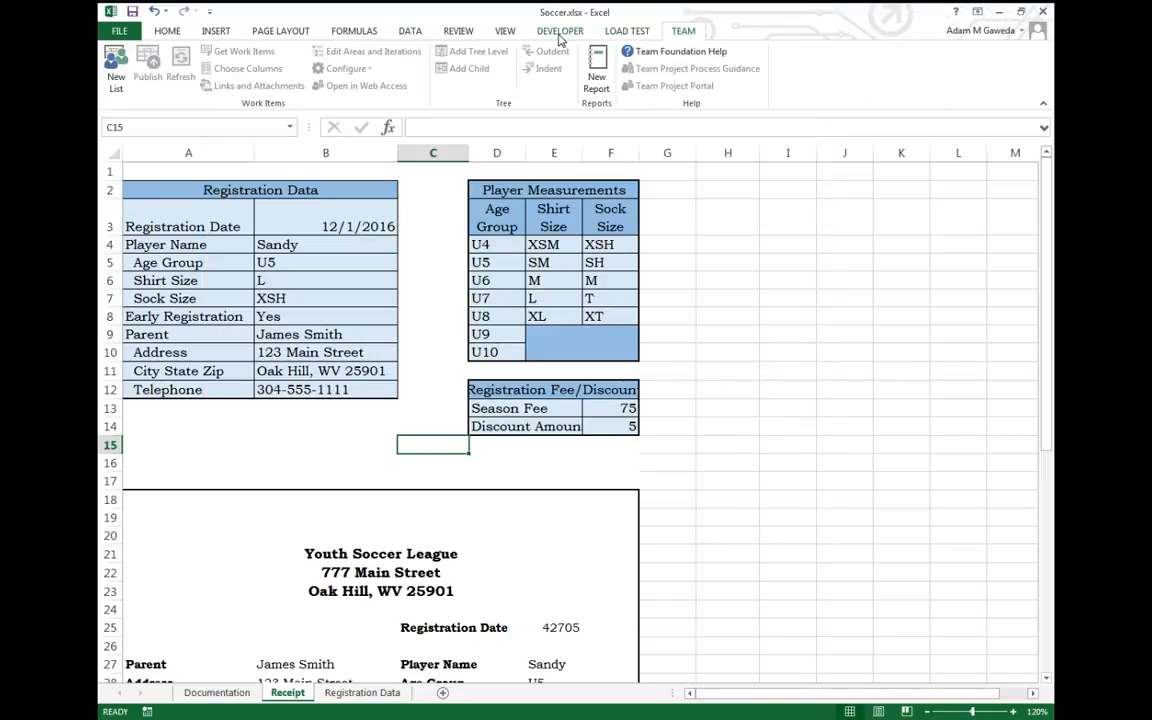
click(560, 30)
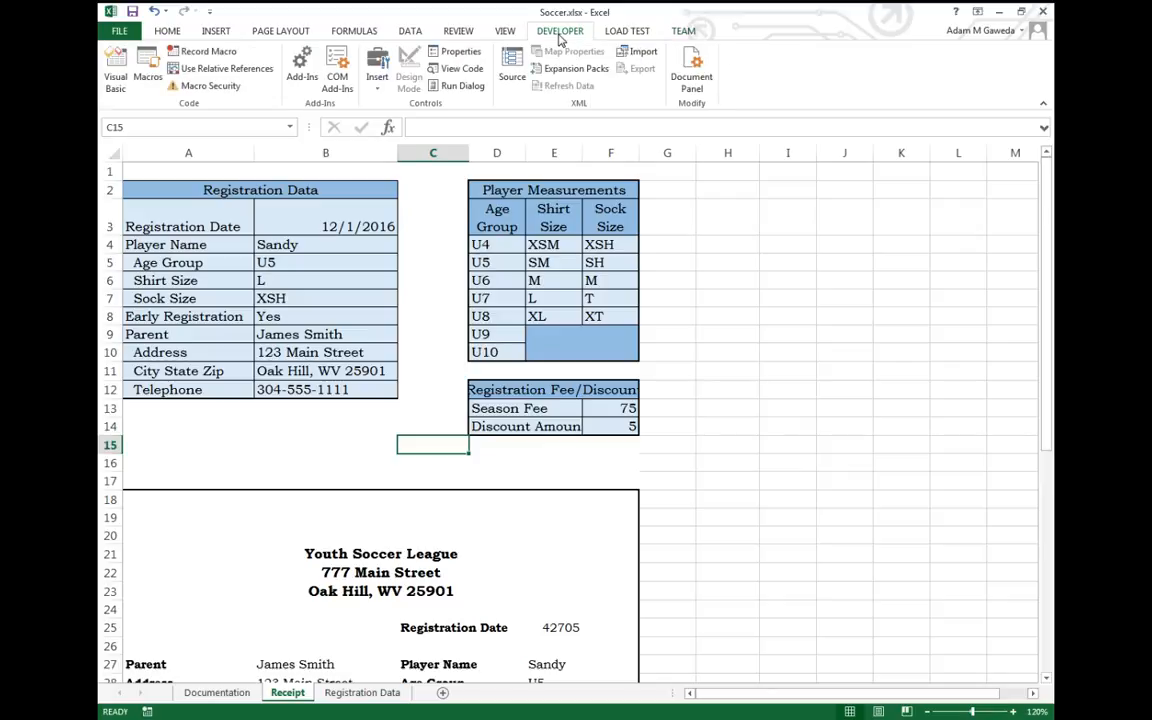
mouse_move(210, 86)
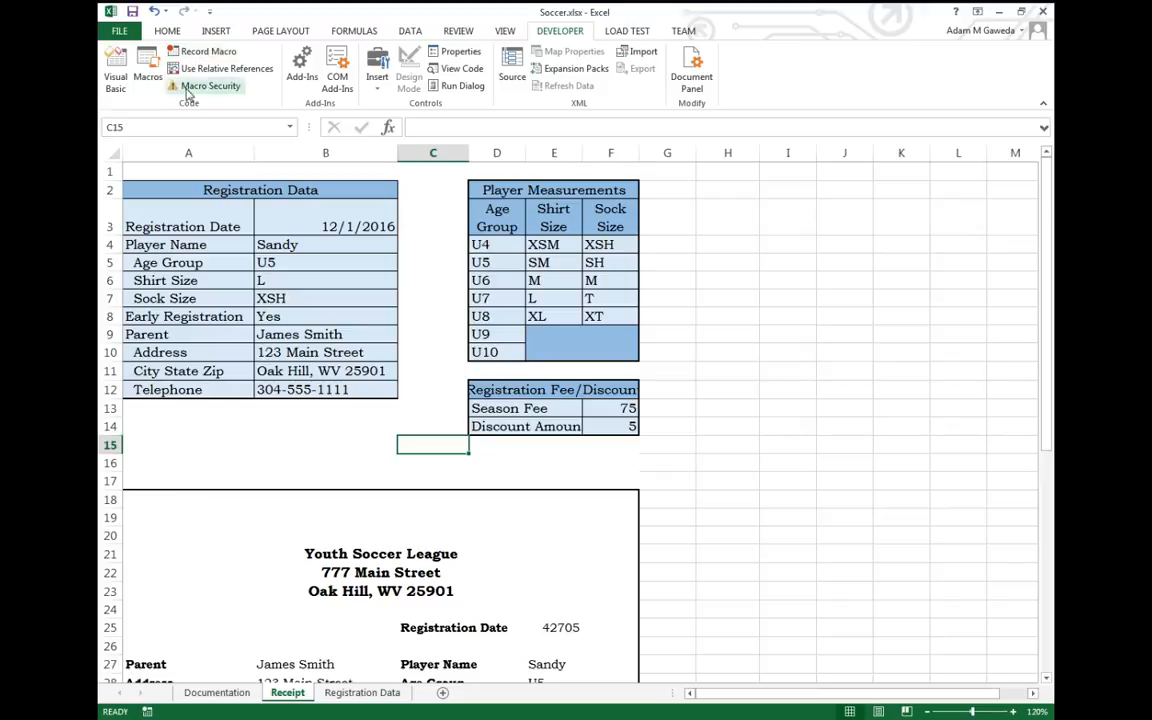
mouse_move(570, 104)
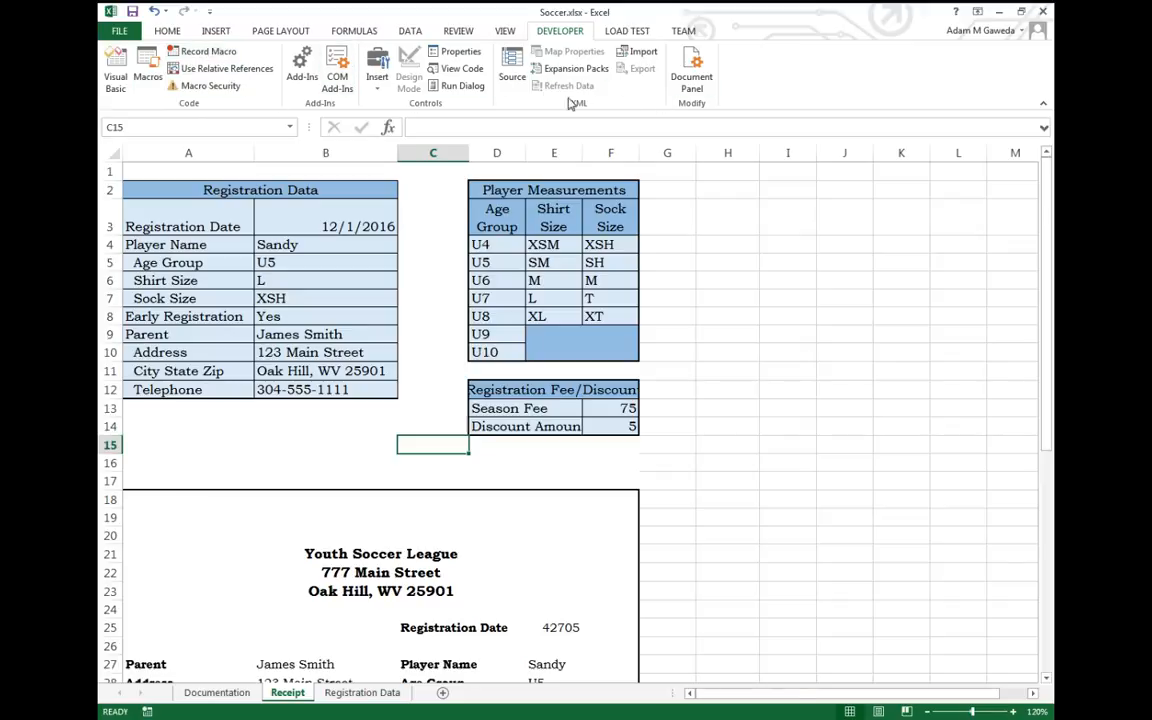
mouse_move(148, 70)
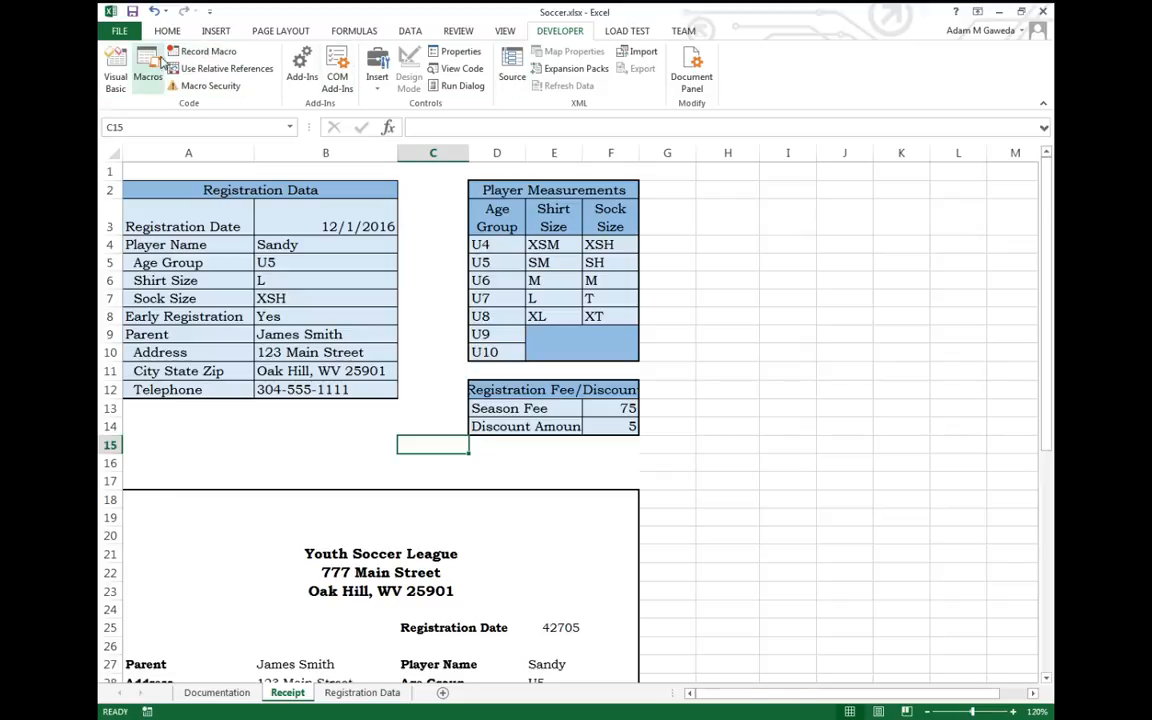